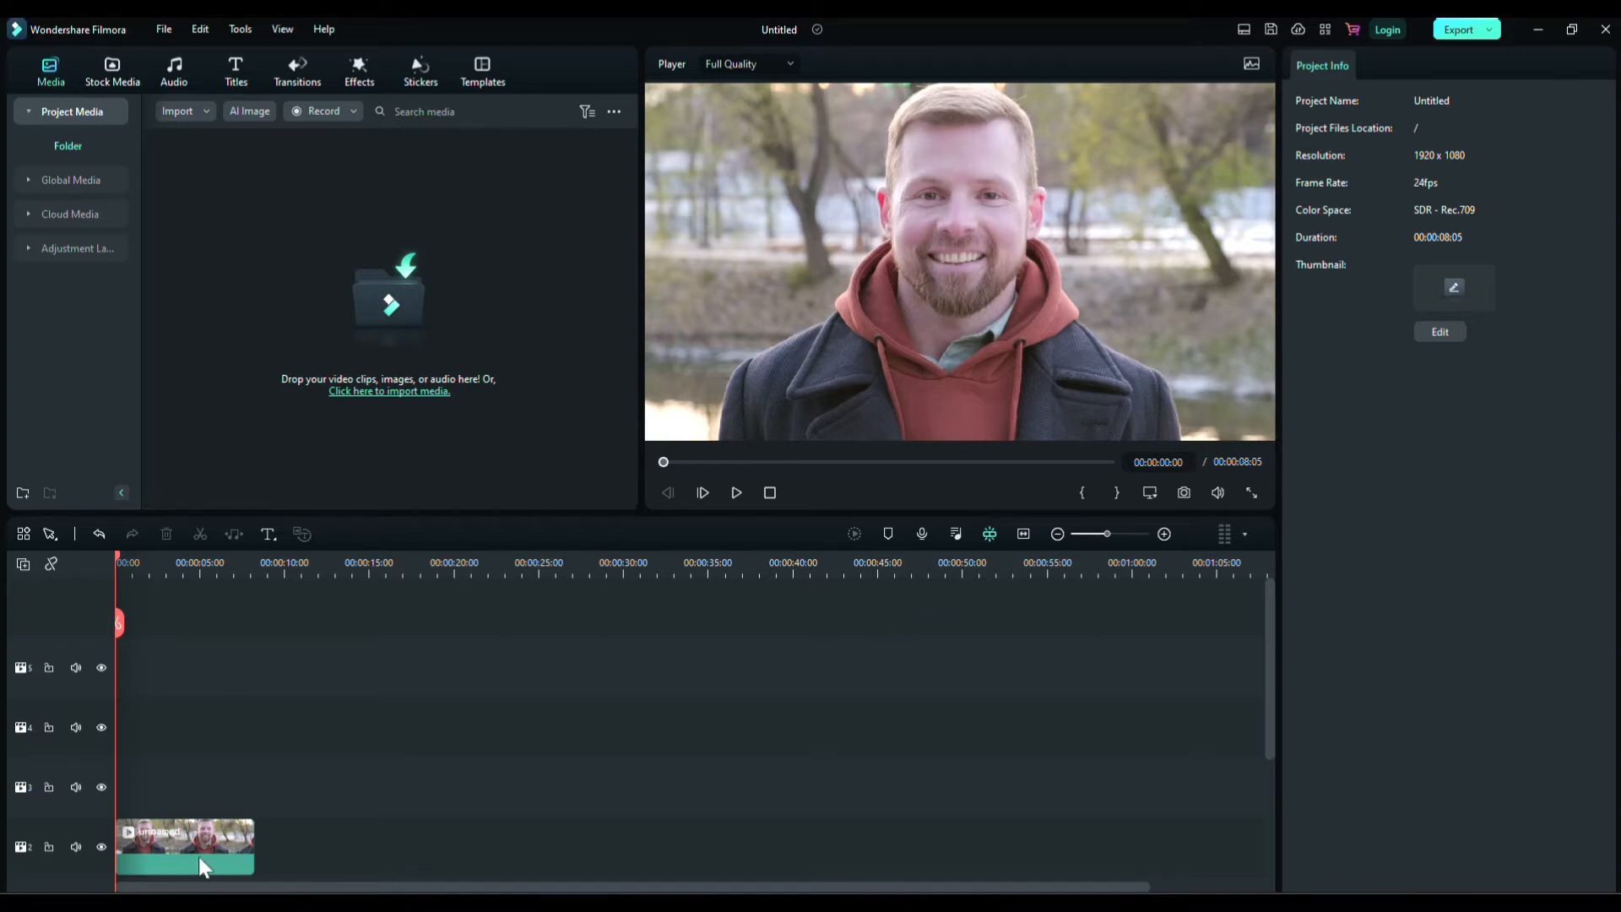
# Step: Select the man clip and launch Smart Cutout from the Video > AI Tools panel
pyautogui.click(184, 846)
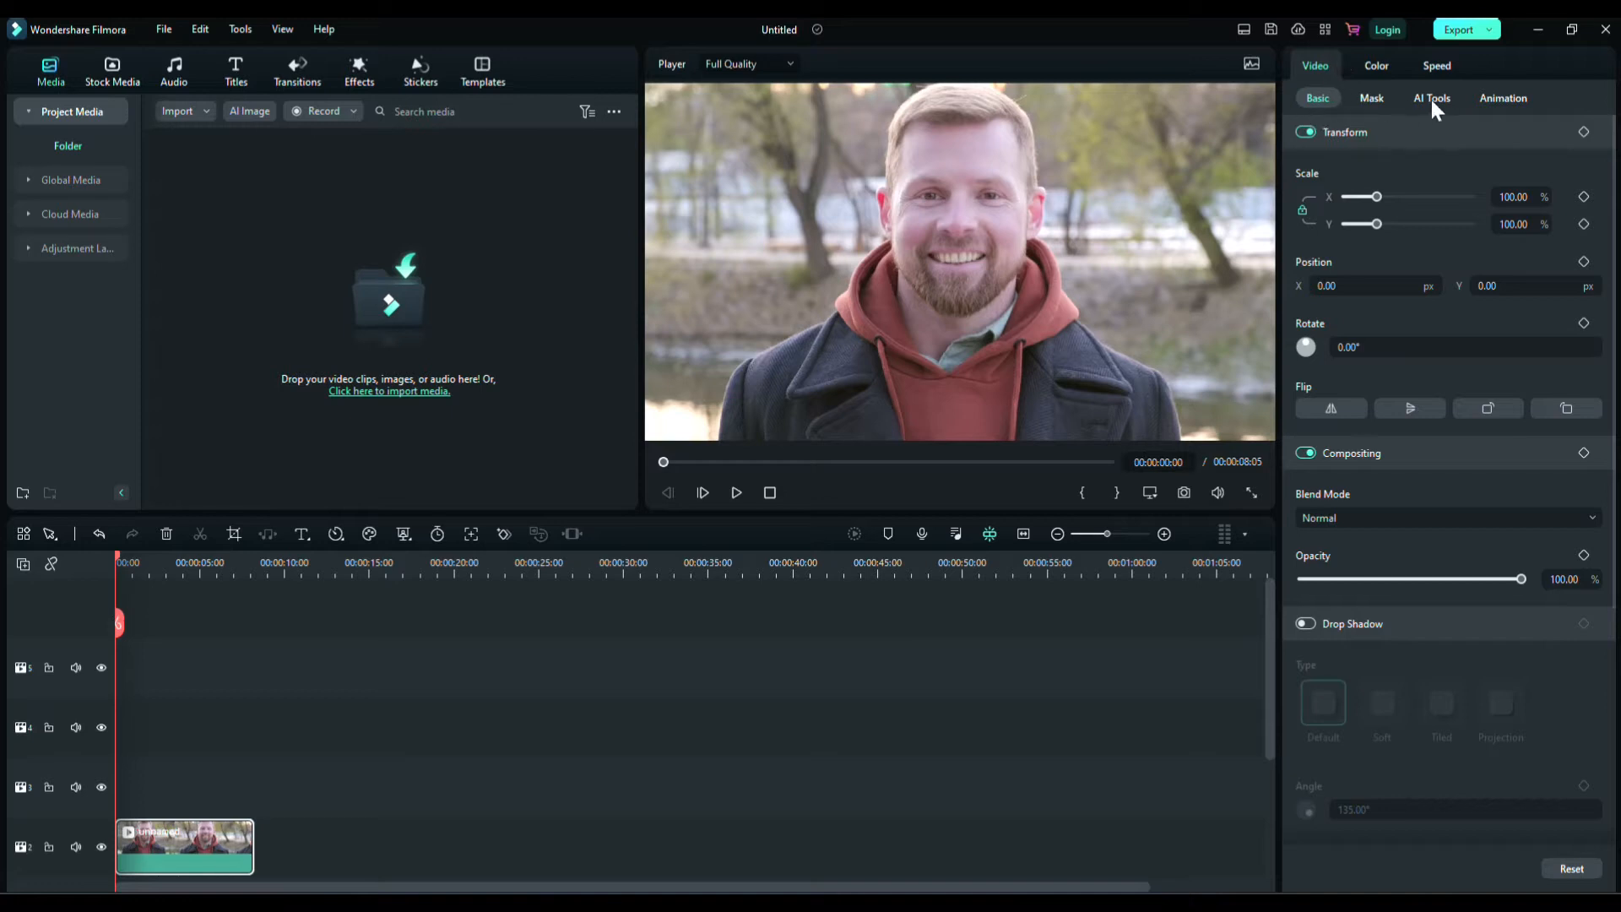
pyautogui.click(1430, 98)
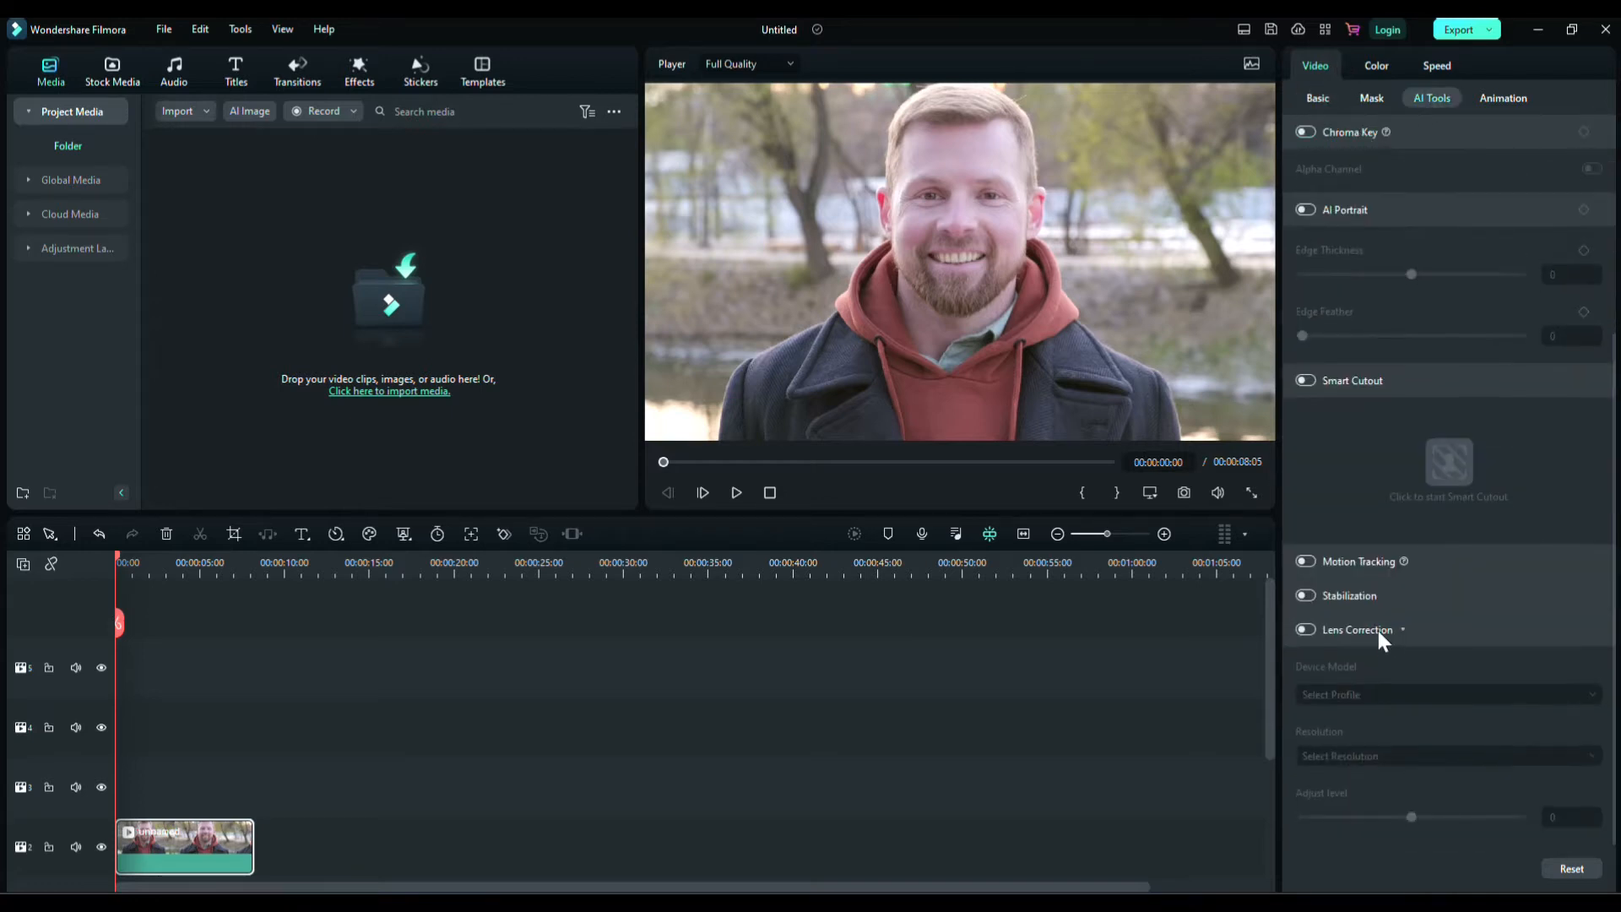
pyautogui.click(1305, 380)
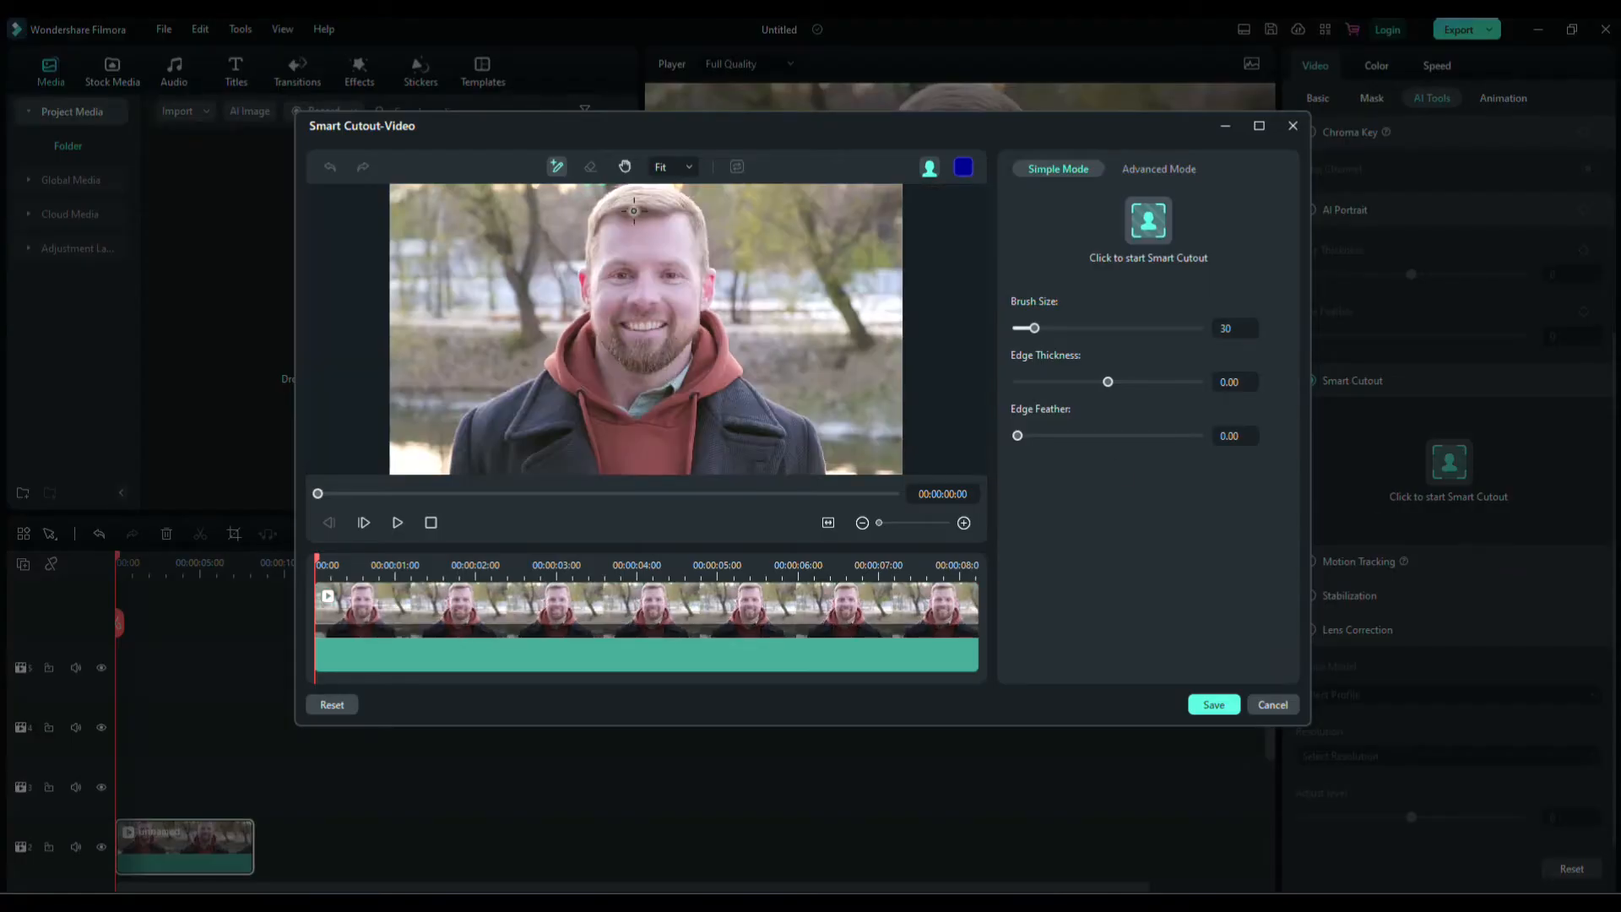
# Step: Brush the man's body and collar as subject, track the cutout through all frames, and save
pyautogui.moveTo(633, 210); pyautogui.dragTo(649, 420)
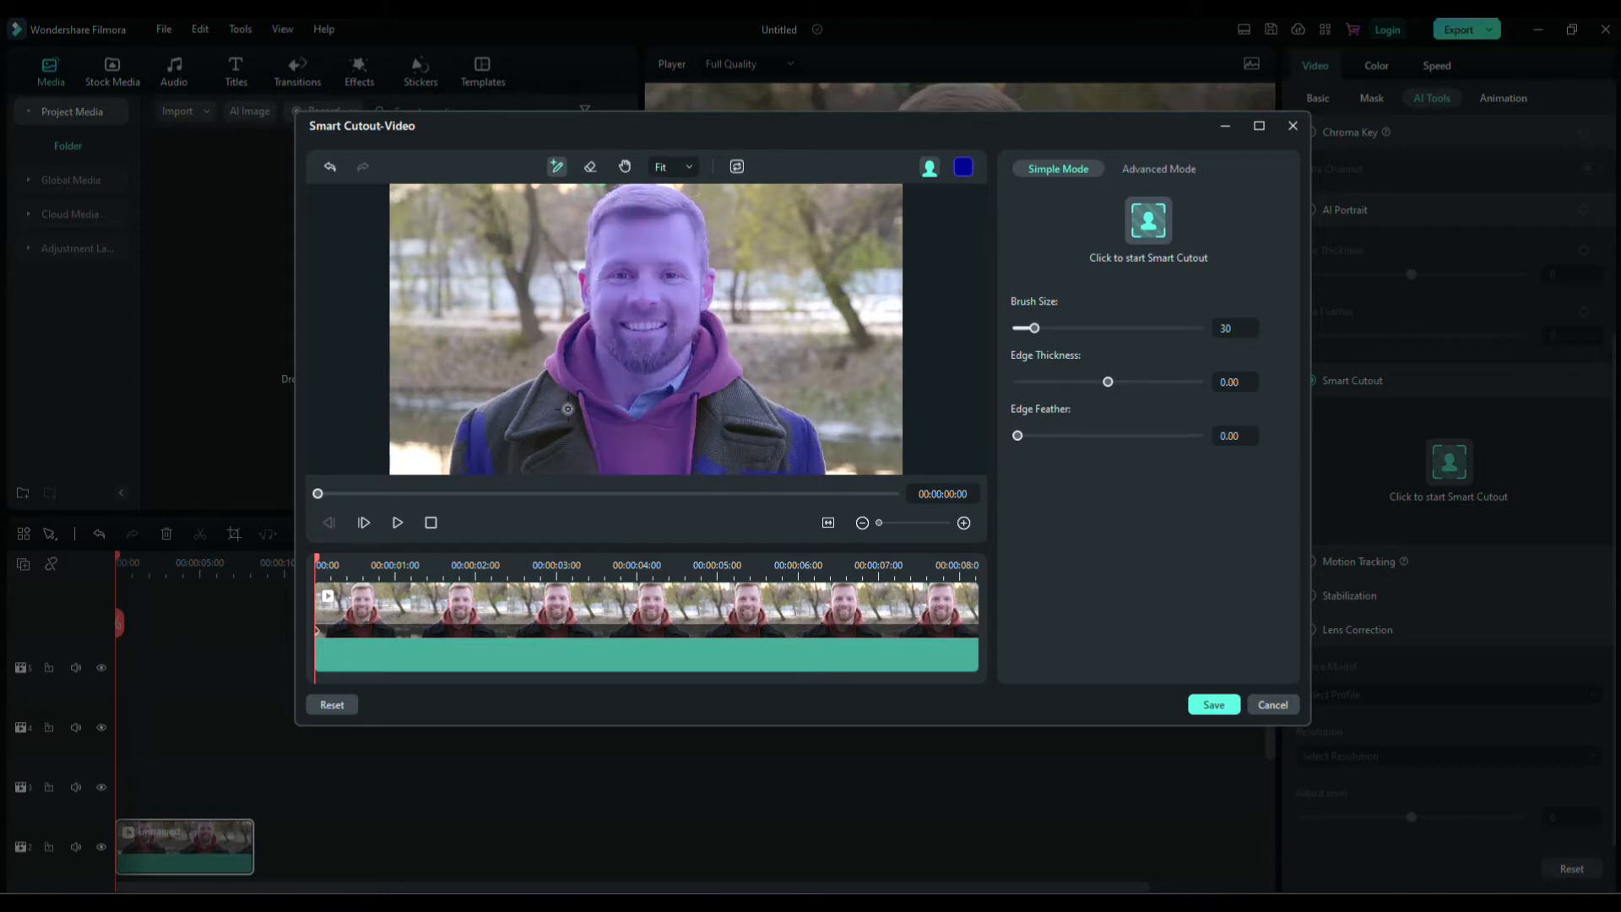
pyautogui.moveTo(1031, 328); pyautogui.dragTo(1097, 328)
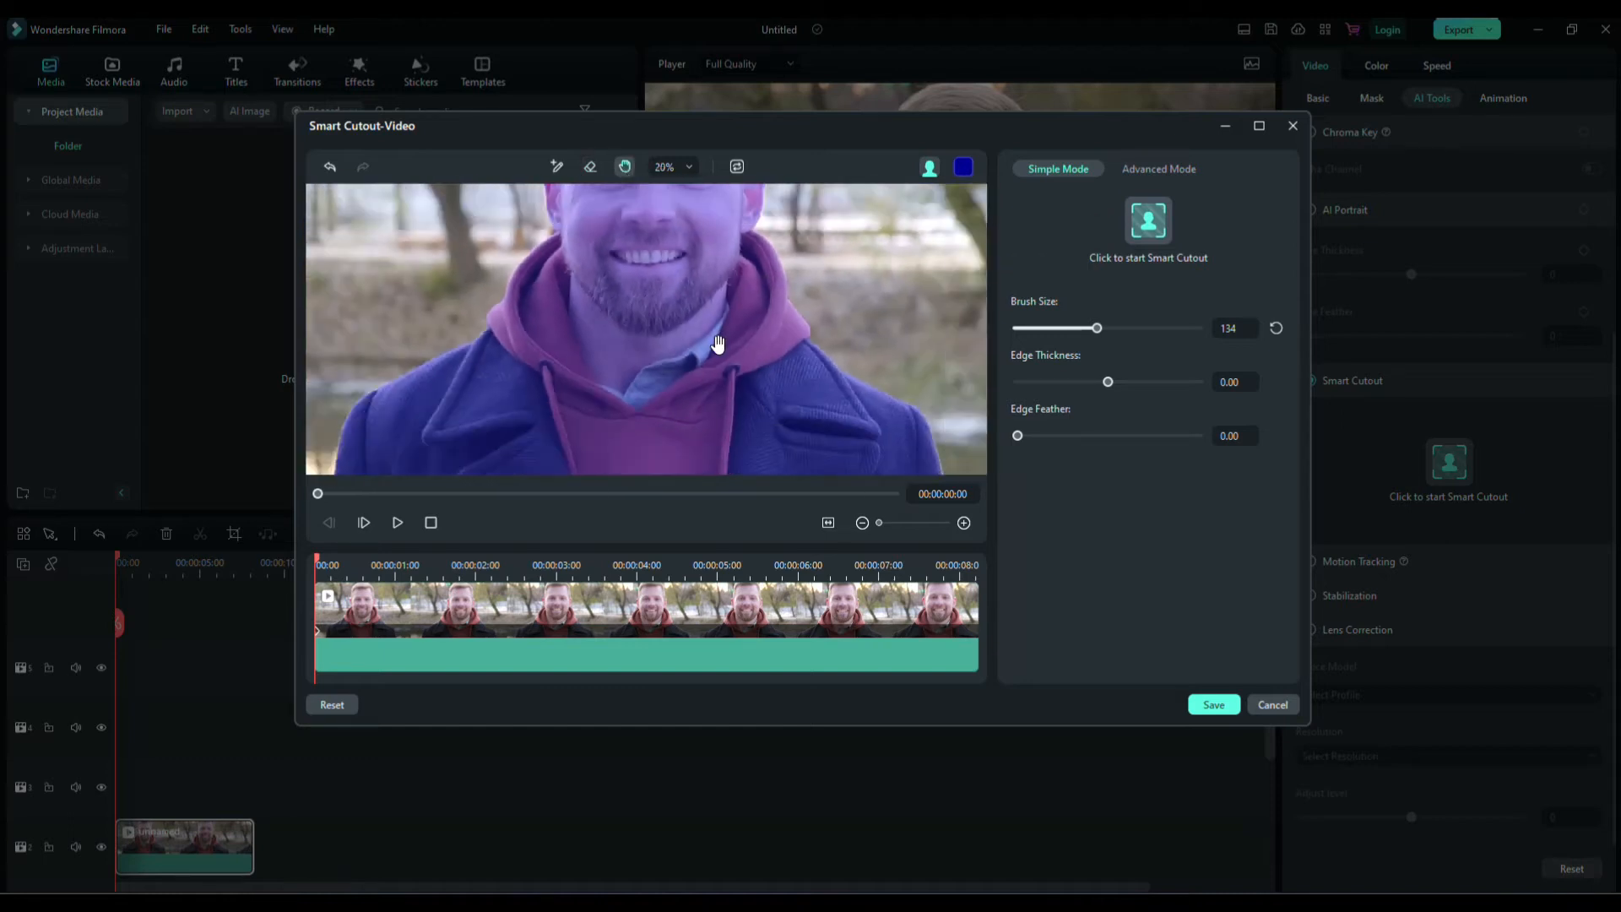
pyautogui.click(1159, 168)
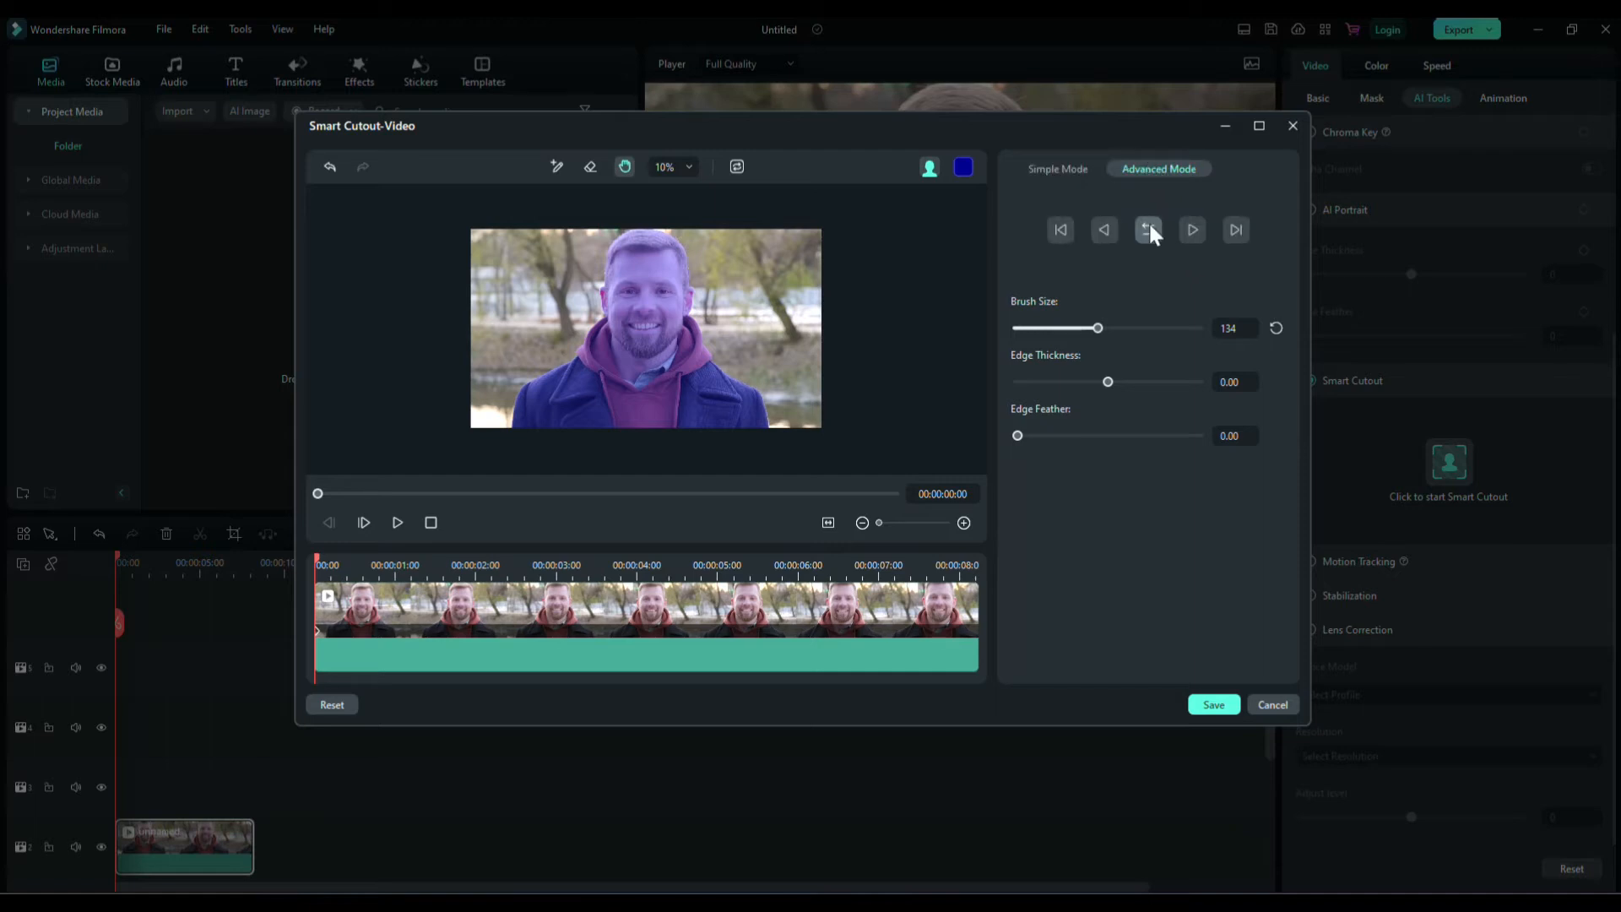
pyautogui.click(1148, 230)
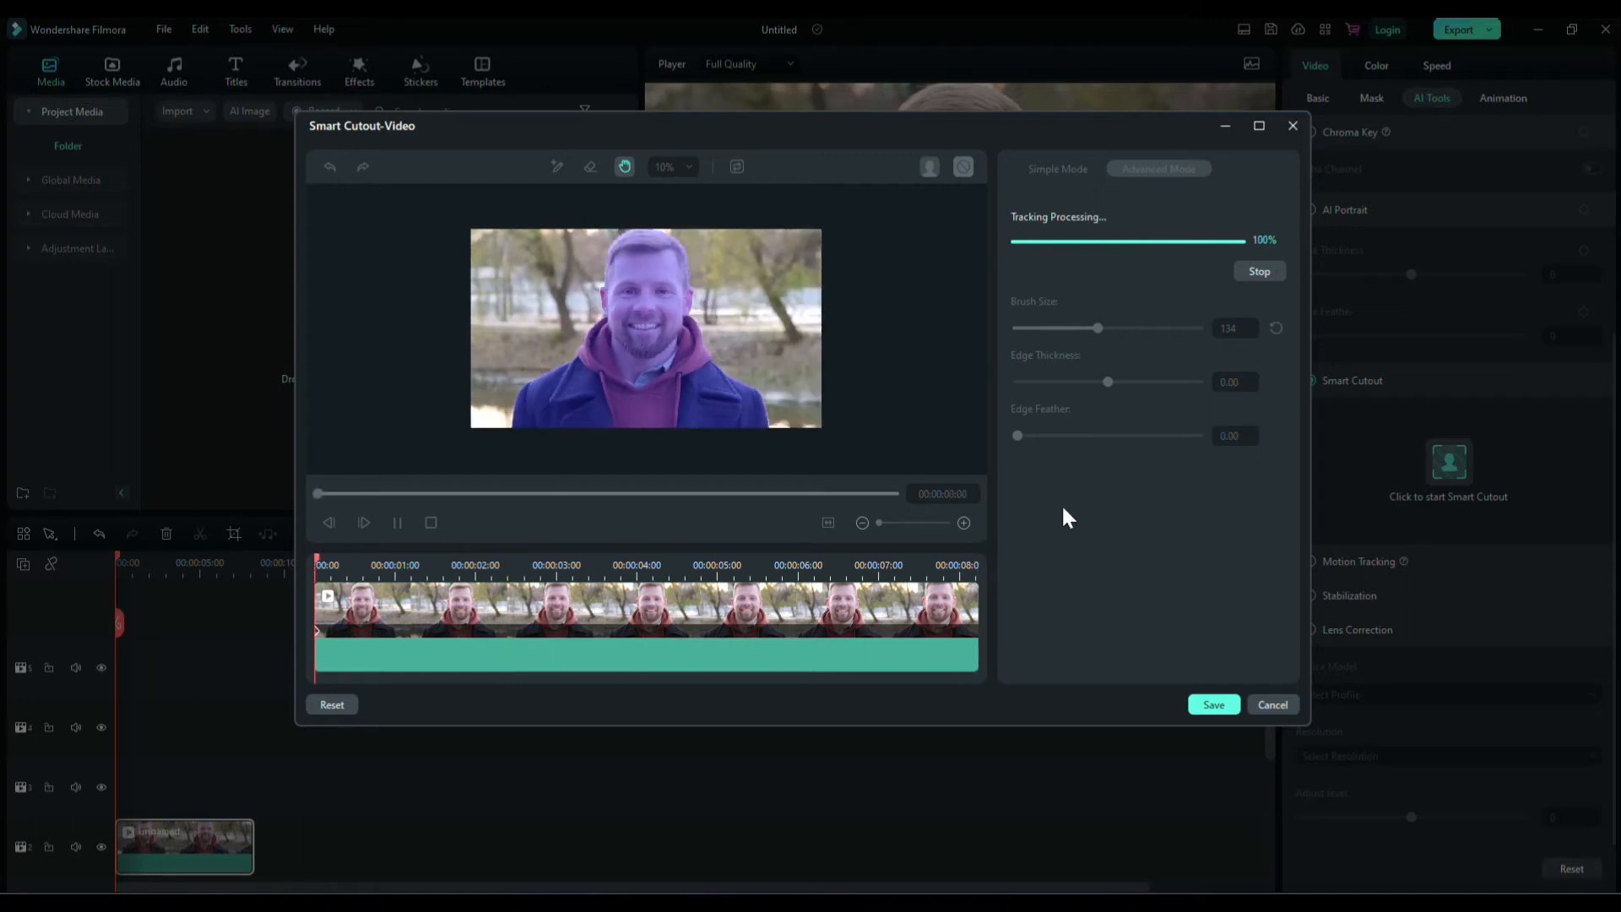
pyautogui.click(1212, 704)
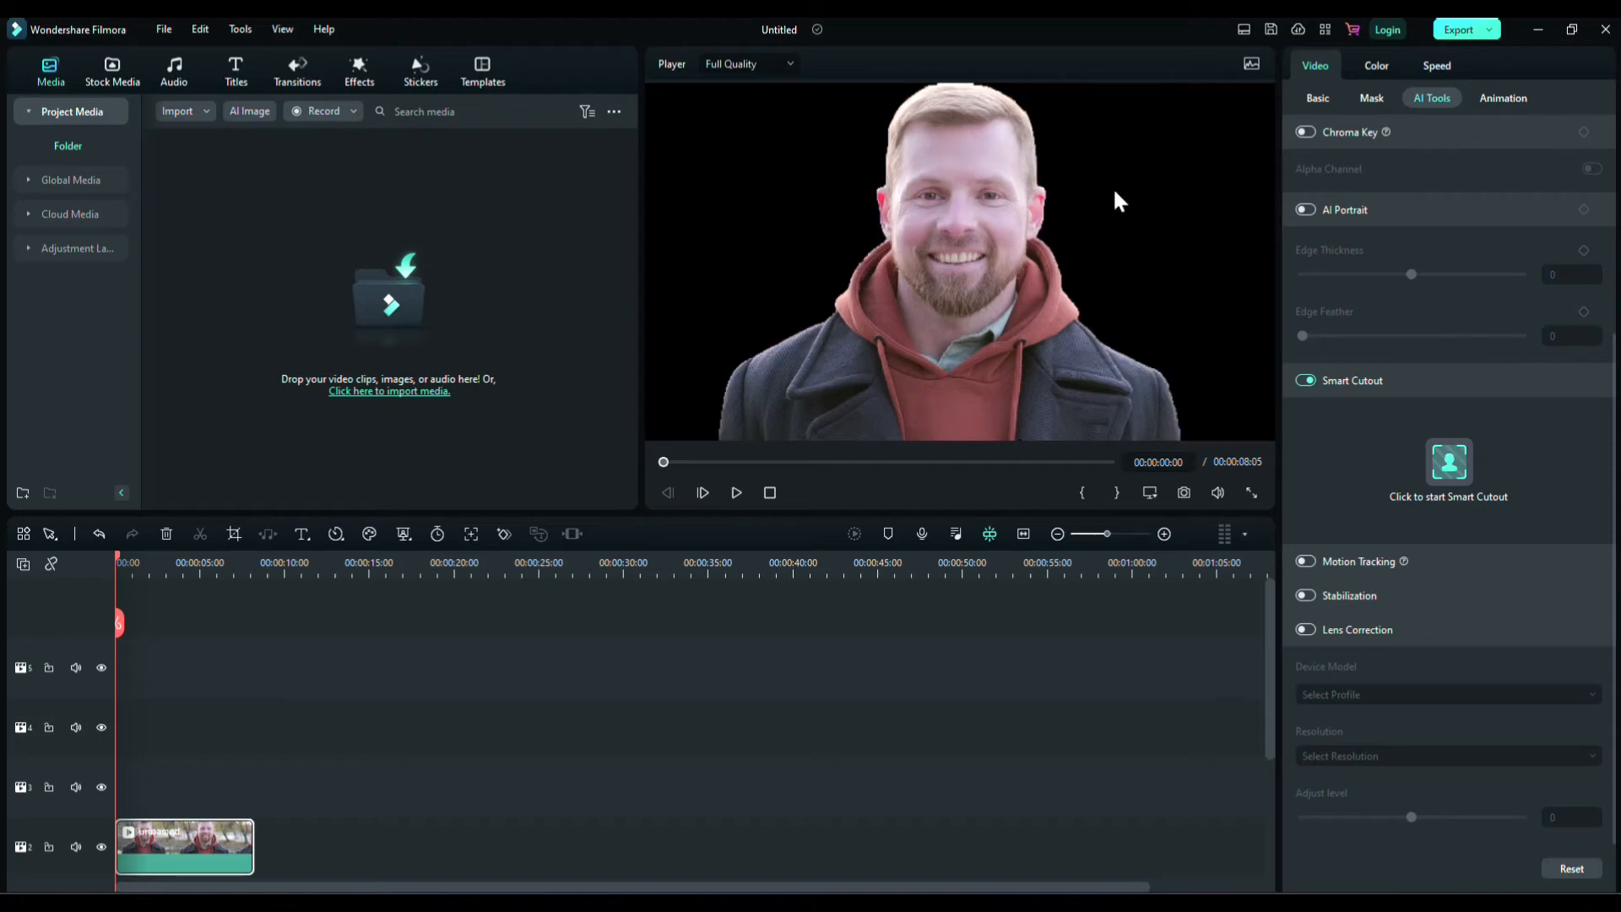
# Step: Add Sample Color Gradient 21 under the clip and play back the man over white
pyautogui.click(734, 492)
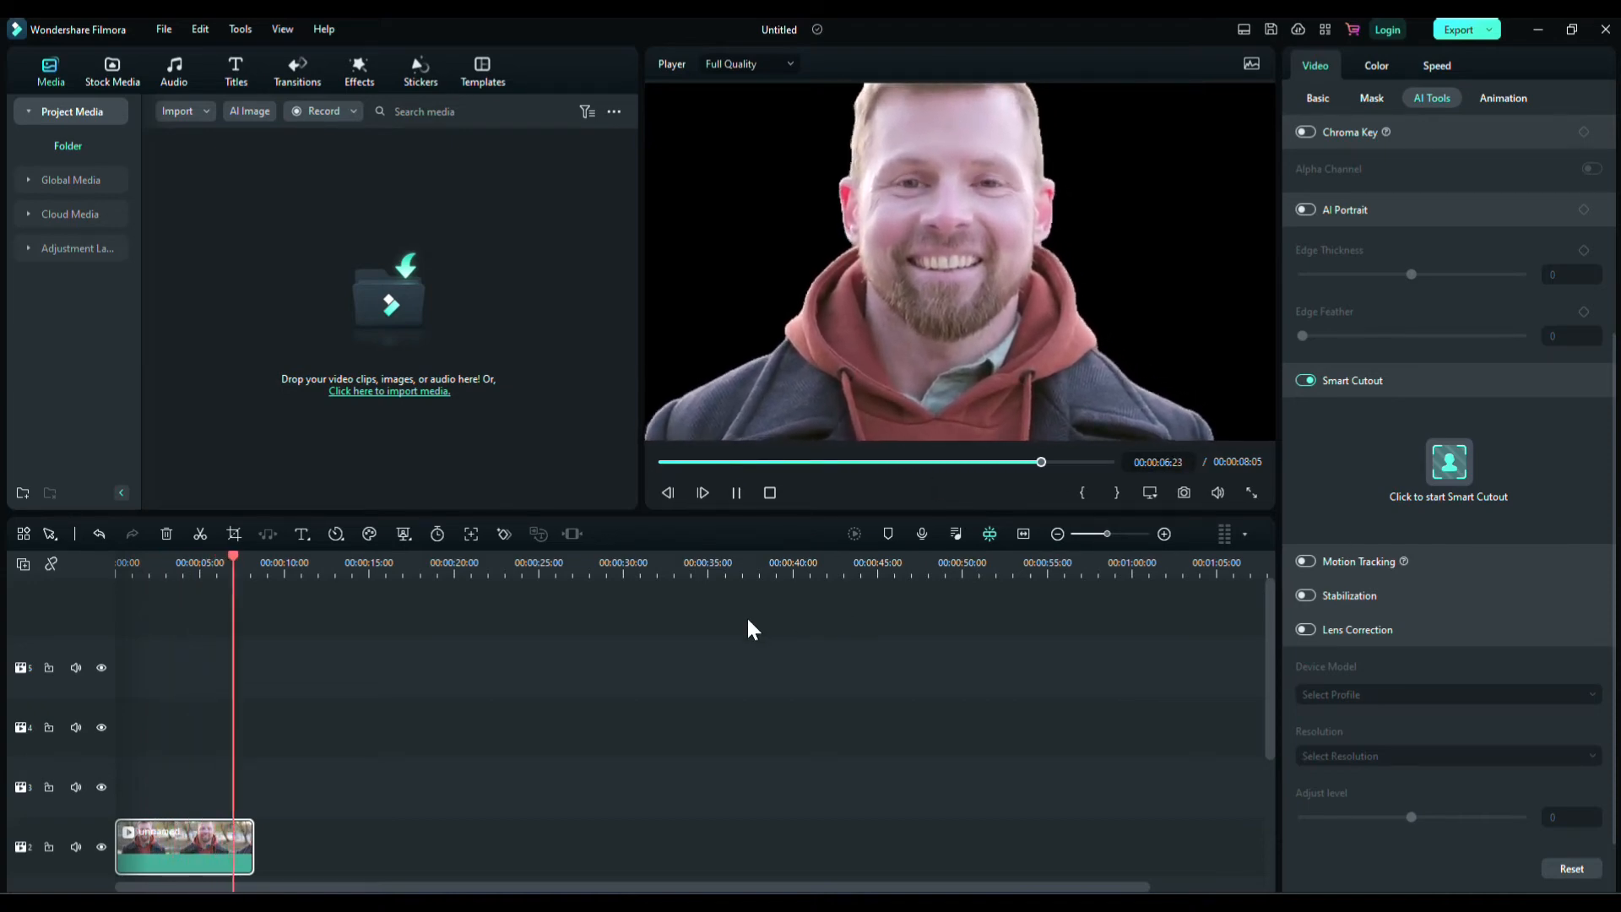
pyautogui.click(111, 71)
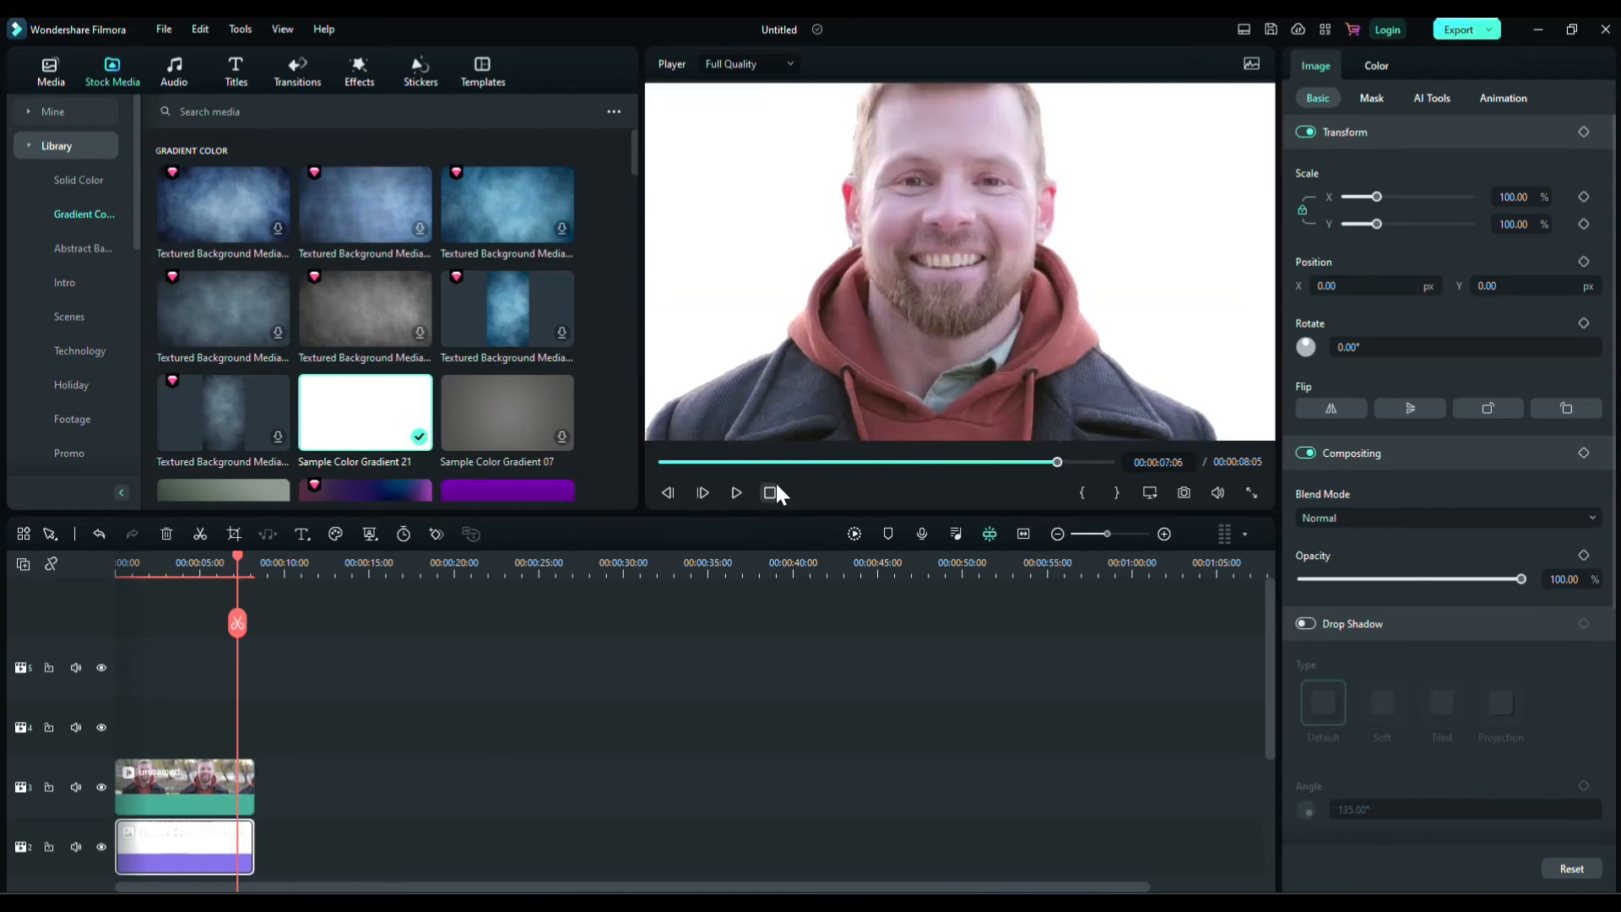
pyautogui.click(735, 492)
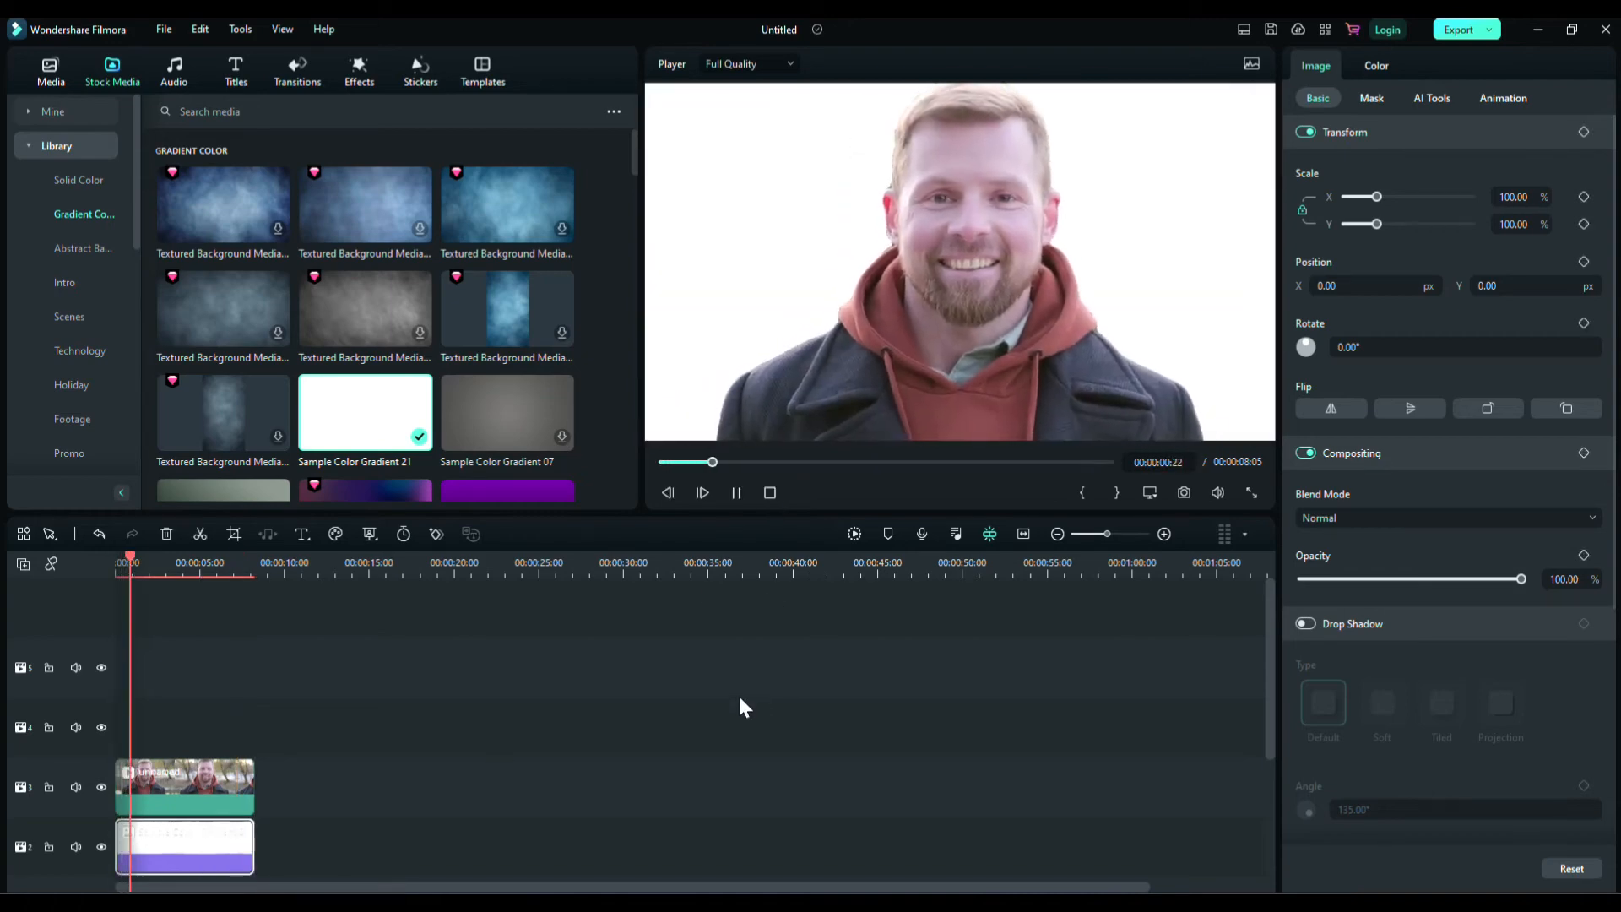
pyautogui.click(1430, 98)
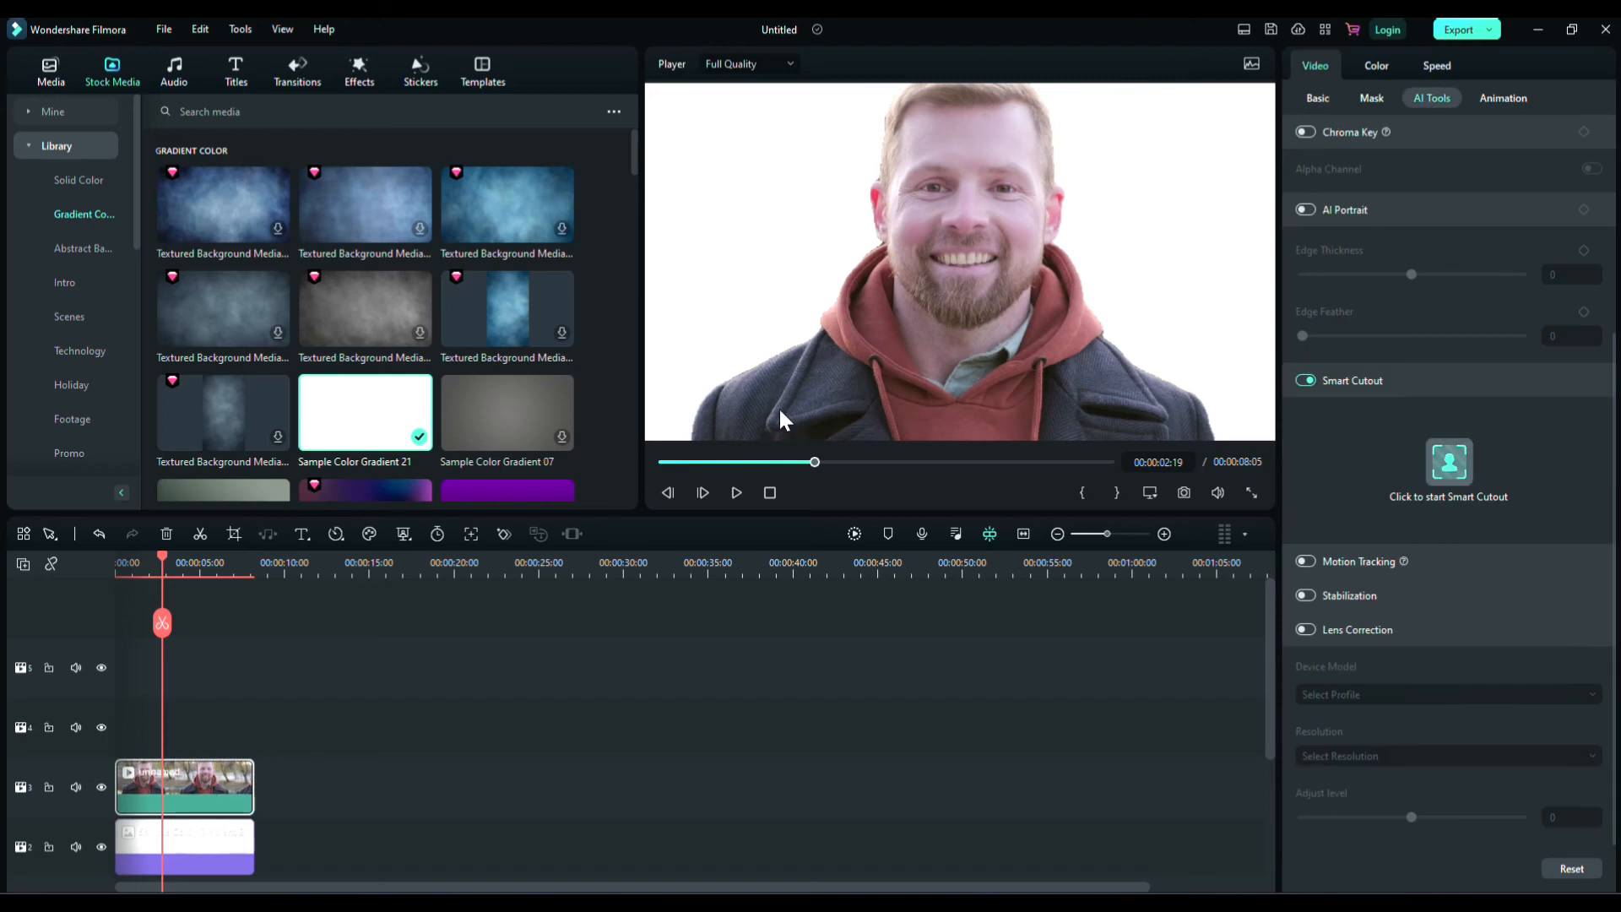
# Step: Reduce the cutout Edge Thickness to about -1.87 and save the result
pyautogui.click(1449, 471)
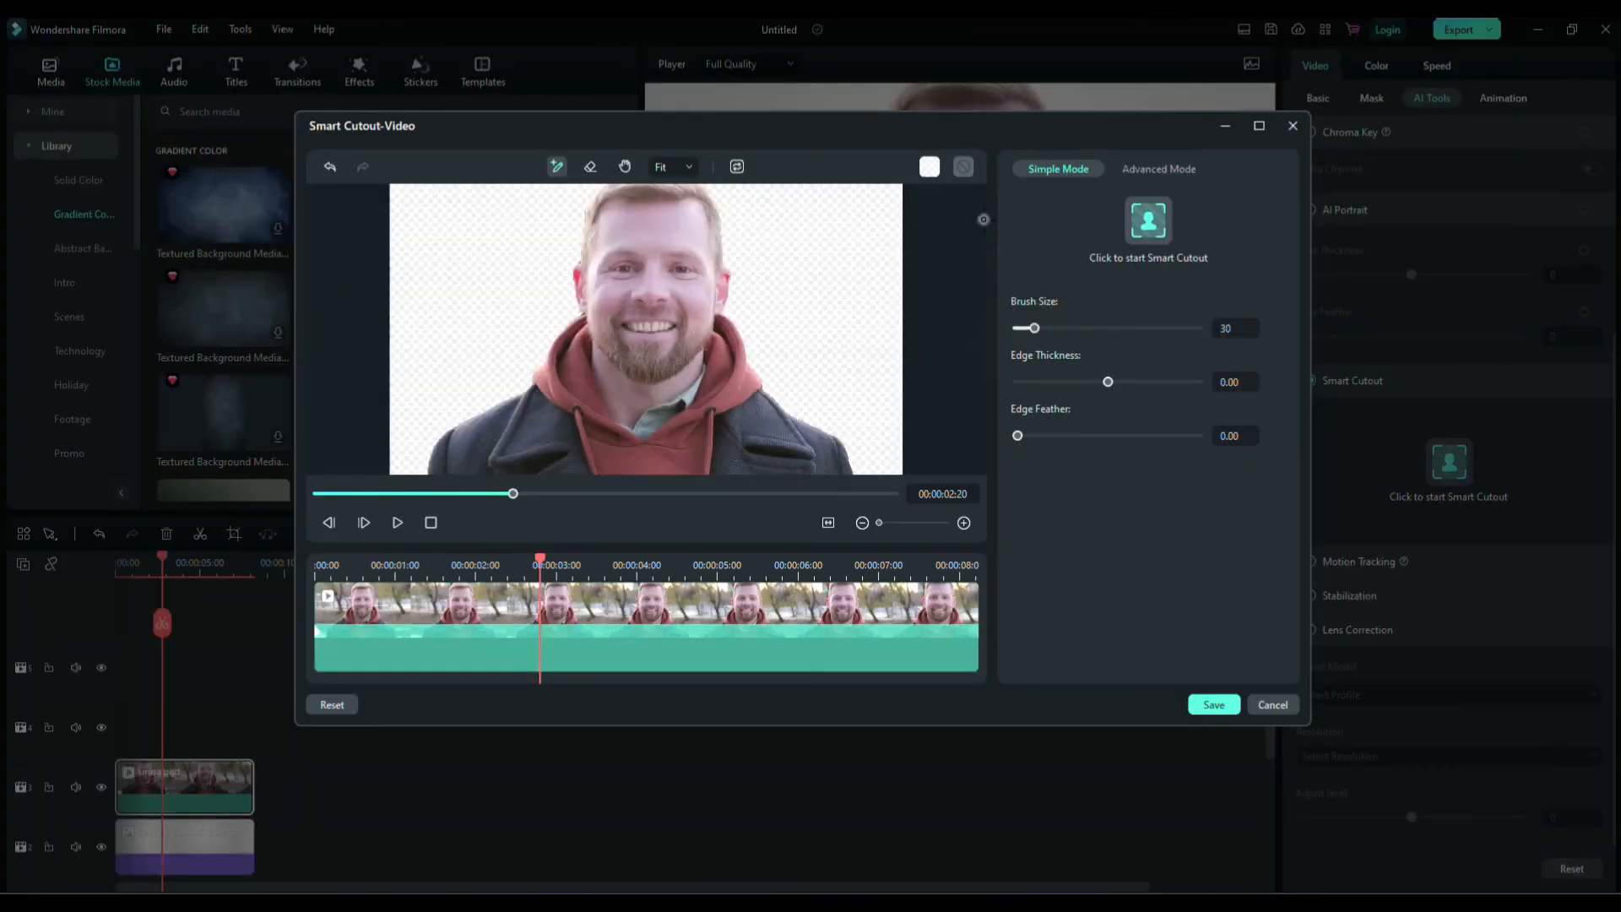
pyautogui.moveTo(1111, 382); pyautogui.dragTo(1103, 381)
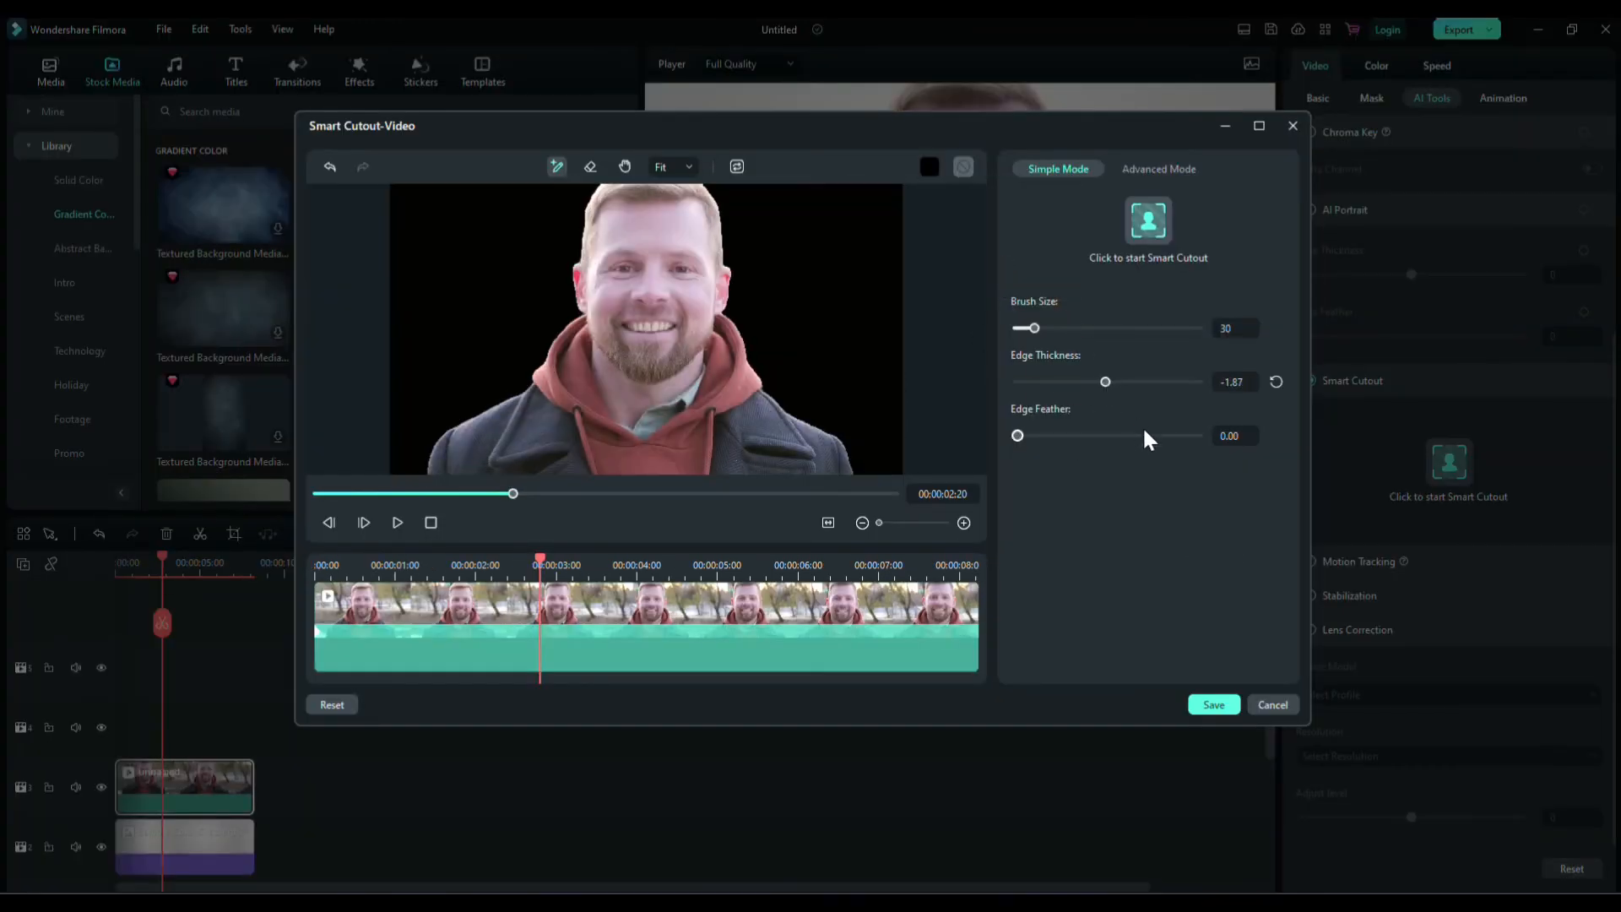
pyautogui.click(1212, 704)
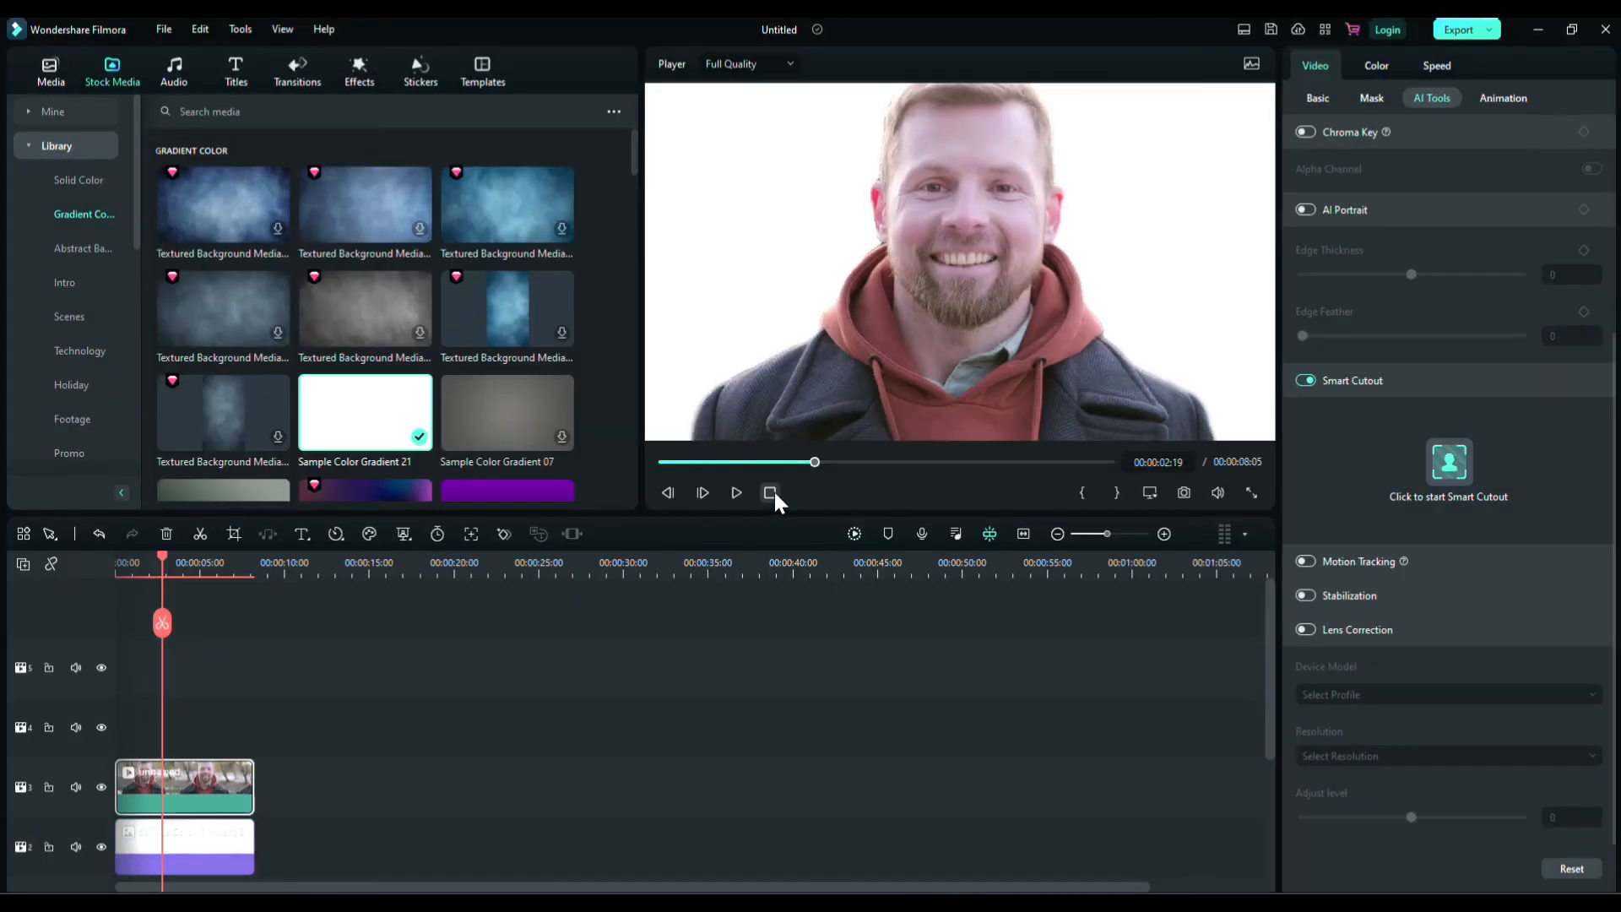